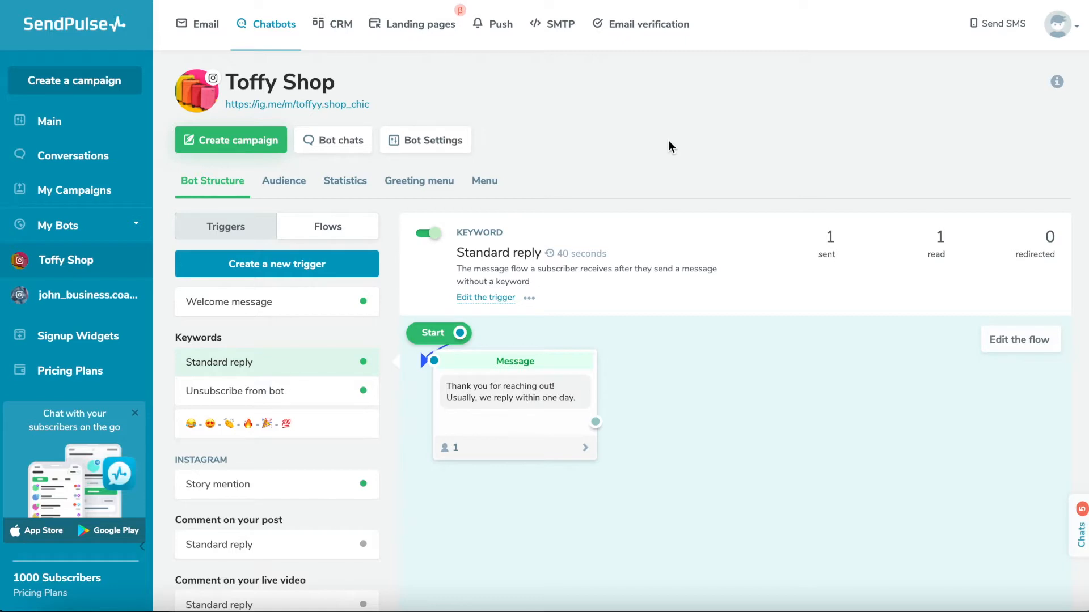
mouse_move(406, 304)
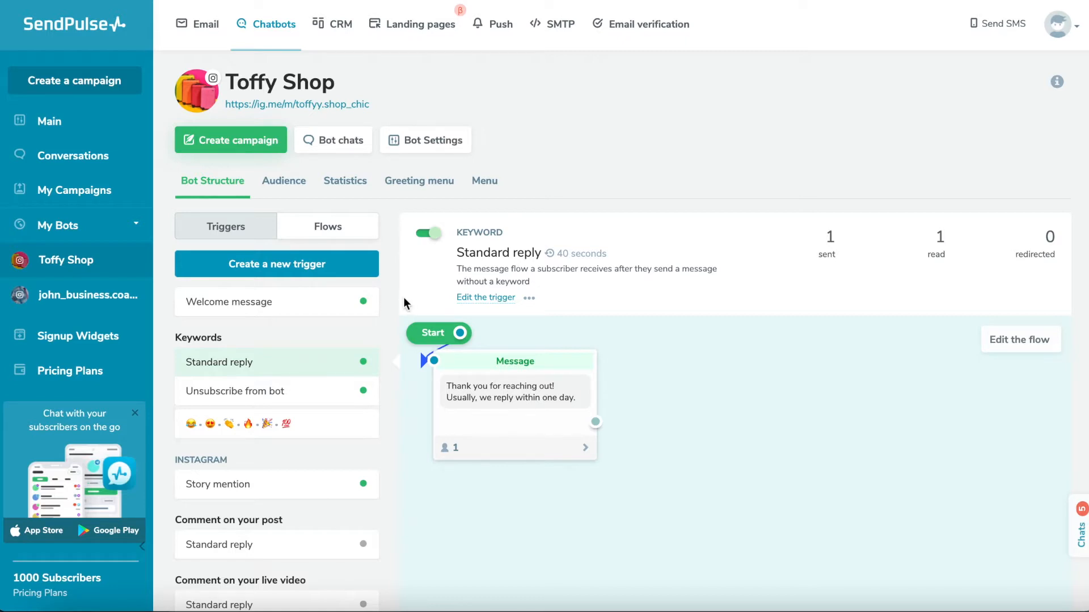
Review the Unsubscribe from bot trigger, then show the Welcome message trigger flow
click(230, 302)
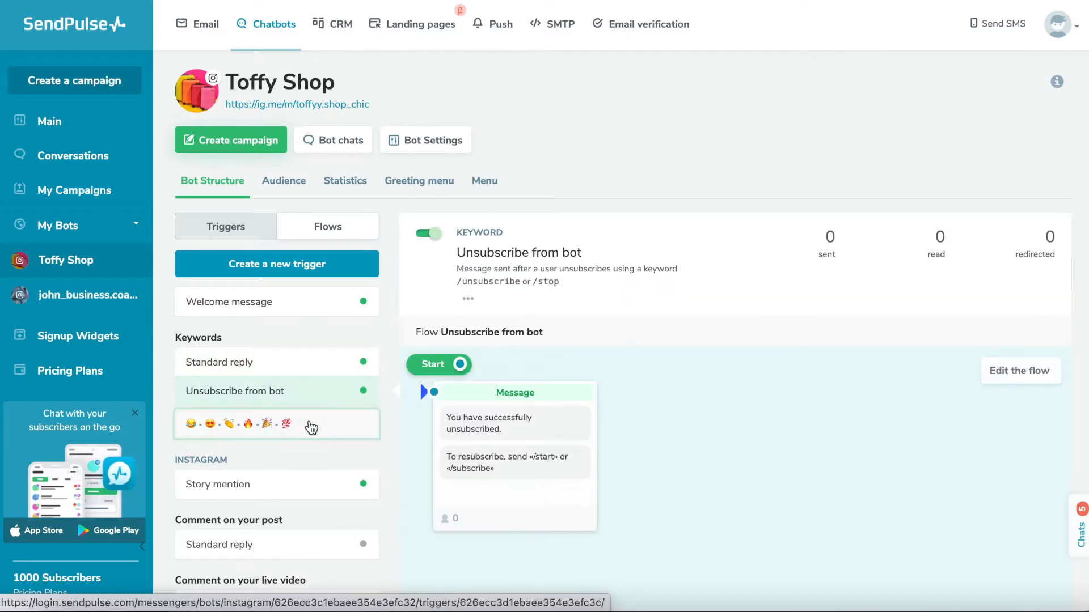
click(277, 424)
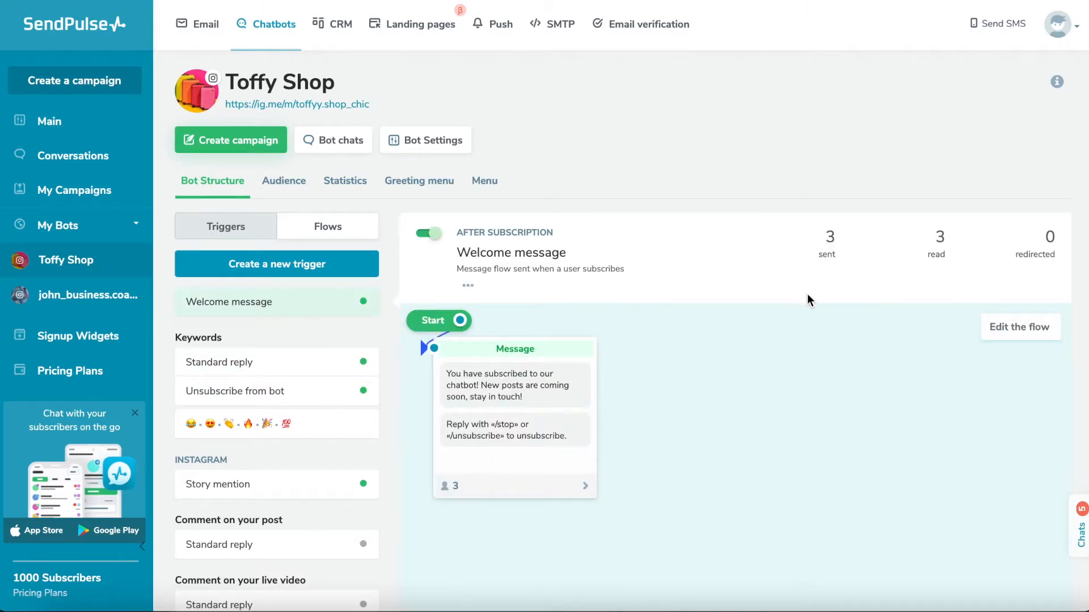
Rewrite the welcome texts as 'Welcome to Toffy' and explain how to stop messages to unsubscribe
click(1020, 326)
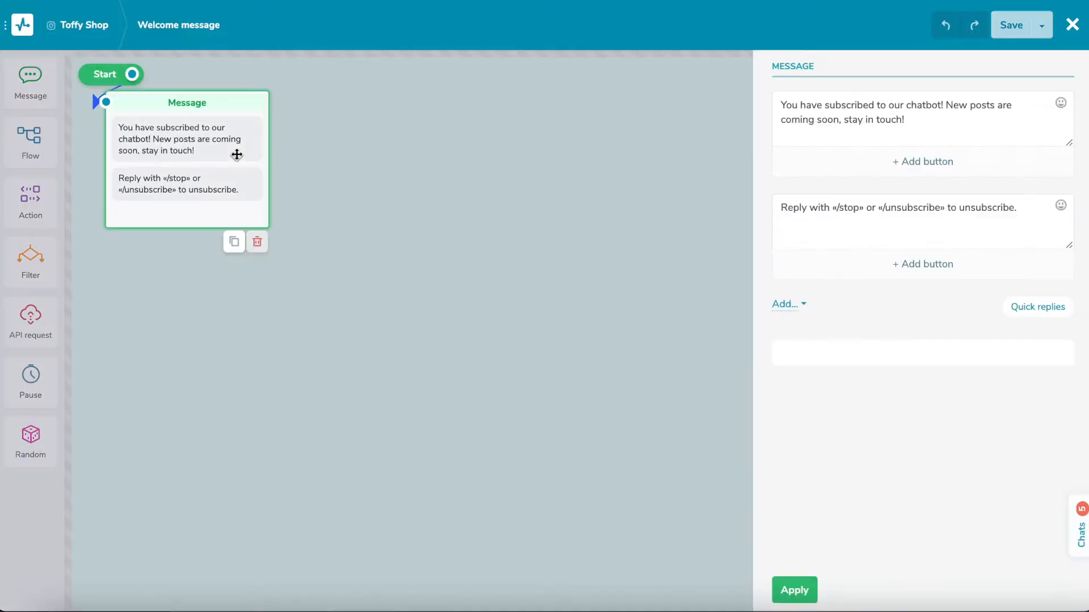
text(Toffy Shop chatbot!)
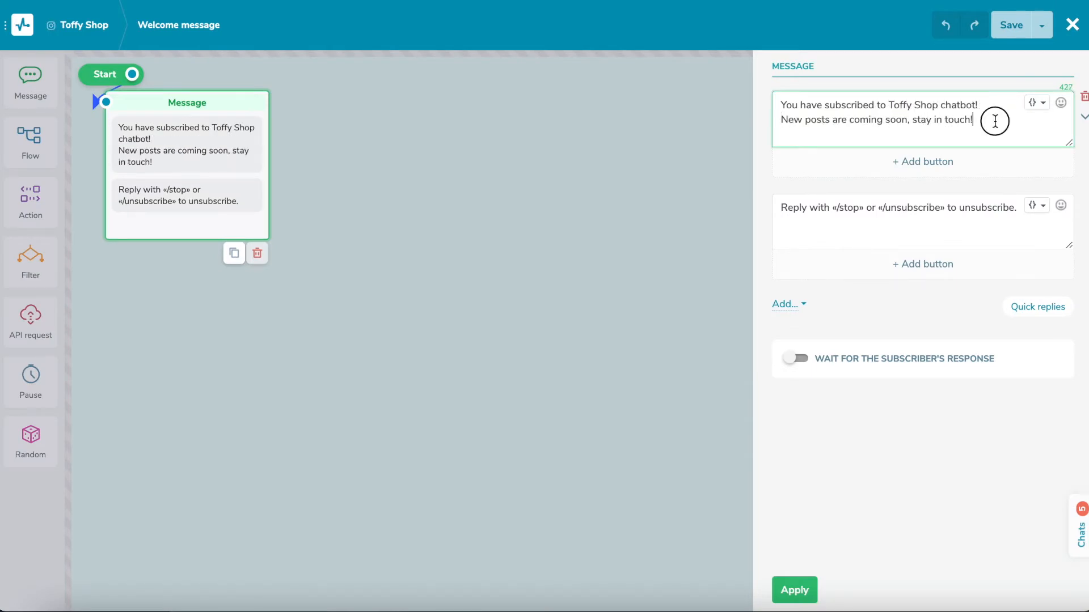
text(Welcome to our shop 🥰)
click(922, 222)
text(If you)
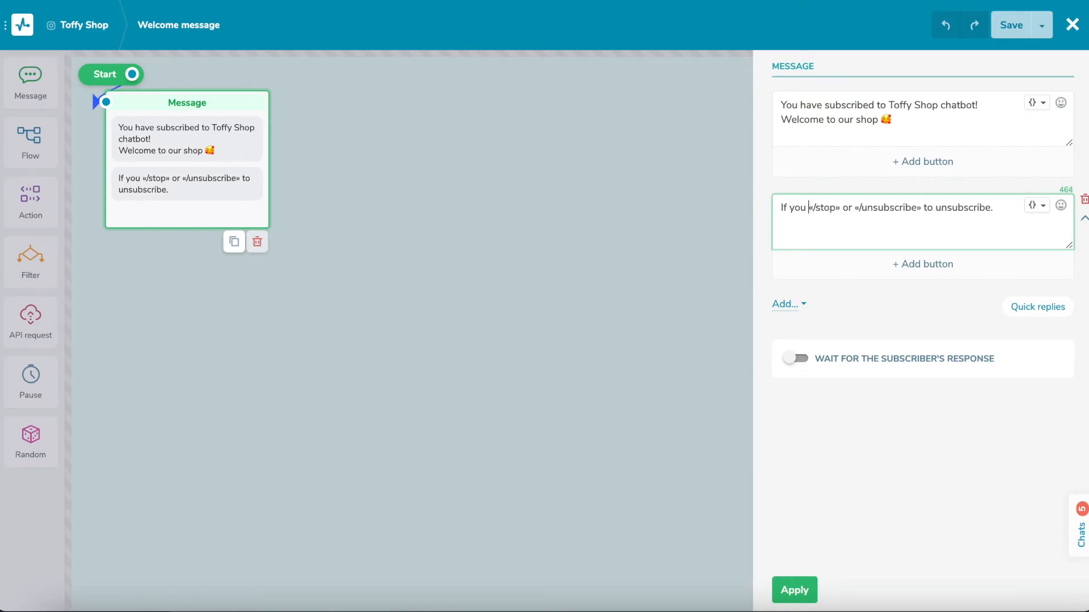
text(want to unsubscribe from bot please use)
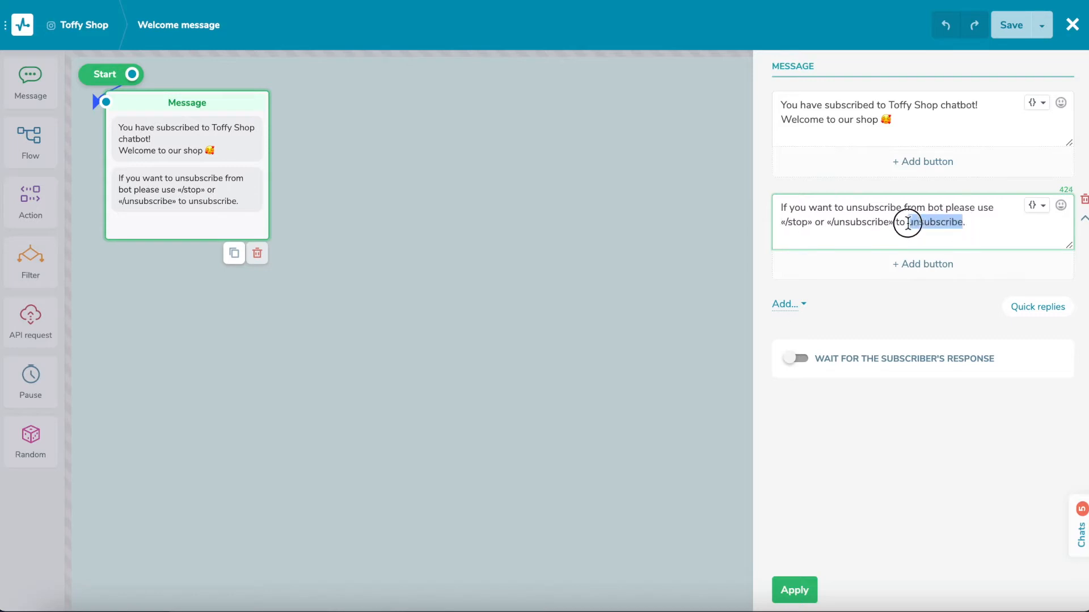
text(stop the messaf)
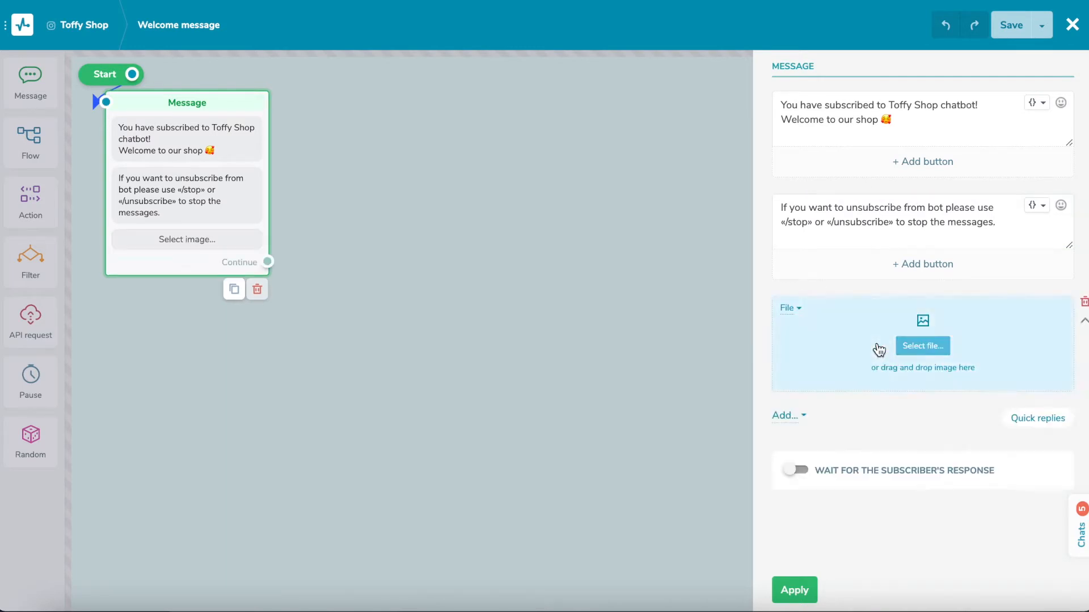
Attach the colourful suitcases image to the welcome message and apply the edits
click(921, 345)
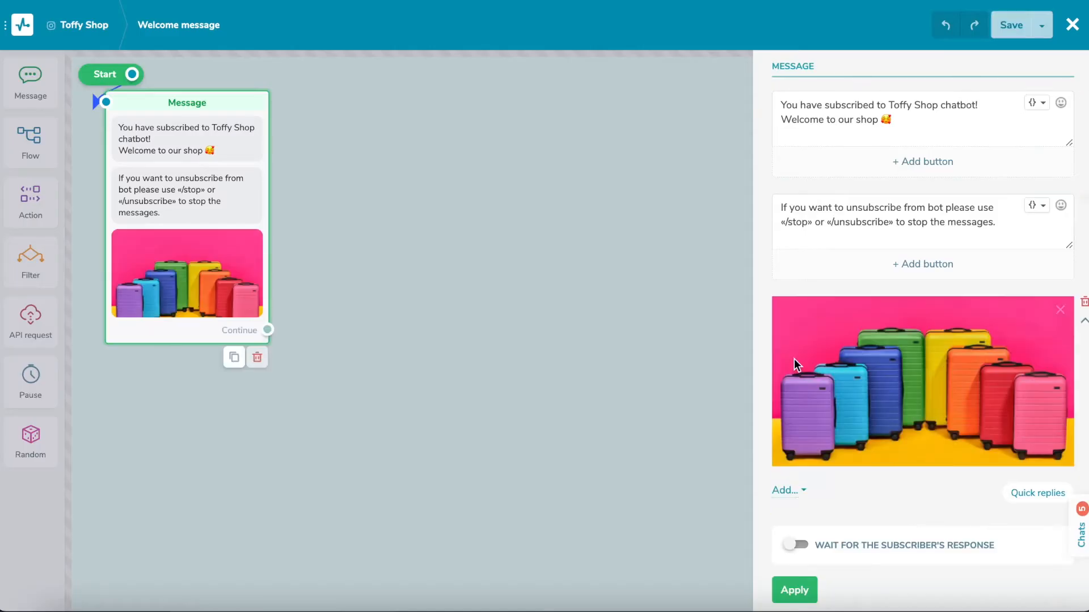
click(1071, 23)
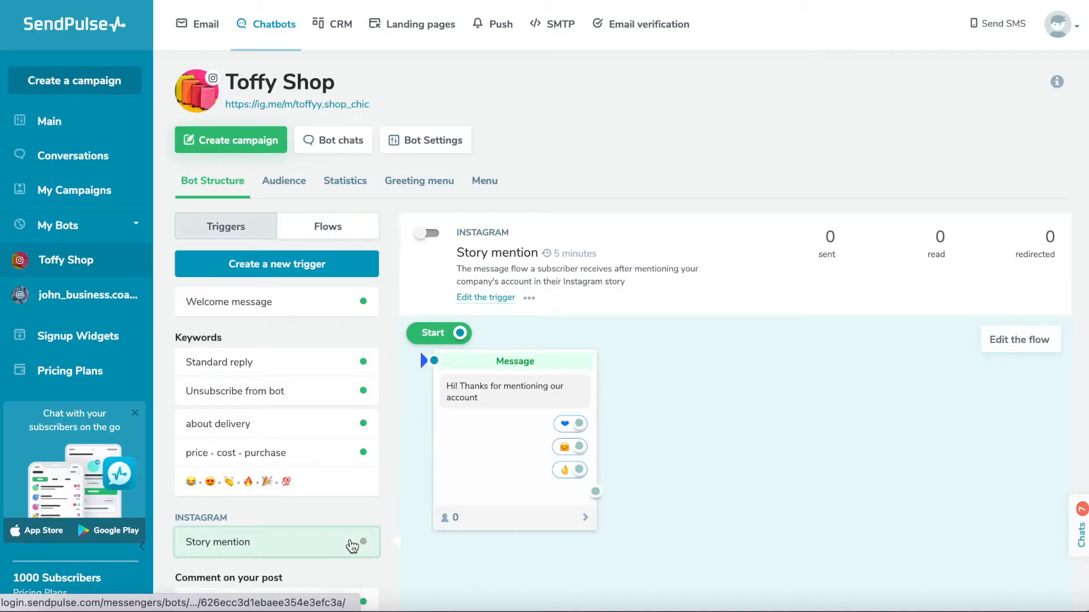
Open the Story mention flow with its emoji experience-rating greeting for editing
click(1019, 339)
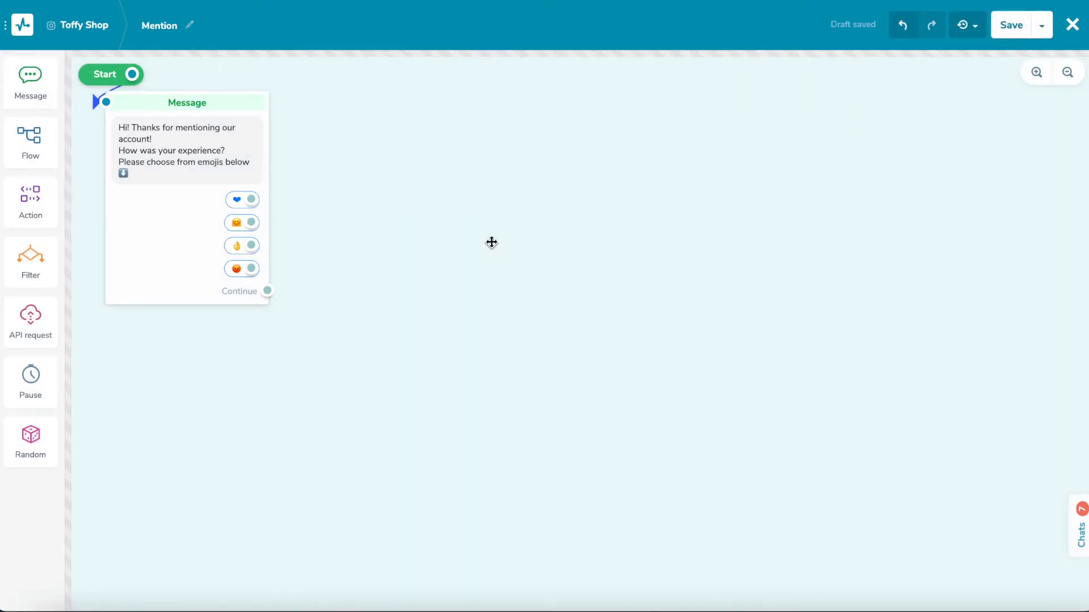
Add a 'Wow! Thank you' reply and a sorry reply promising the manager will contact you shortly
text(Wow! Thank you 😇)
text(We're sorry about your)
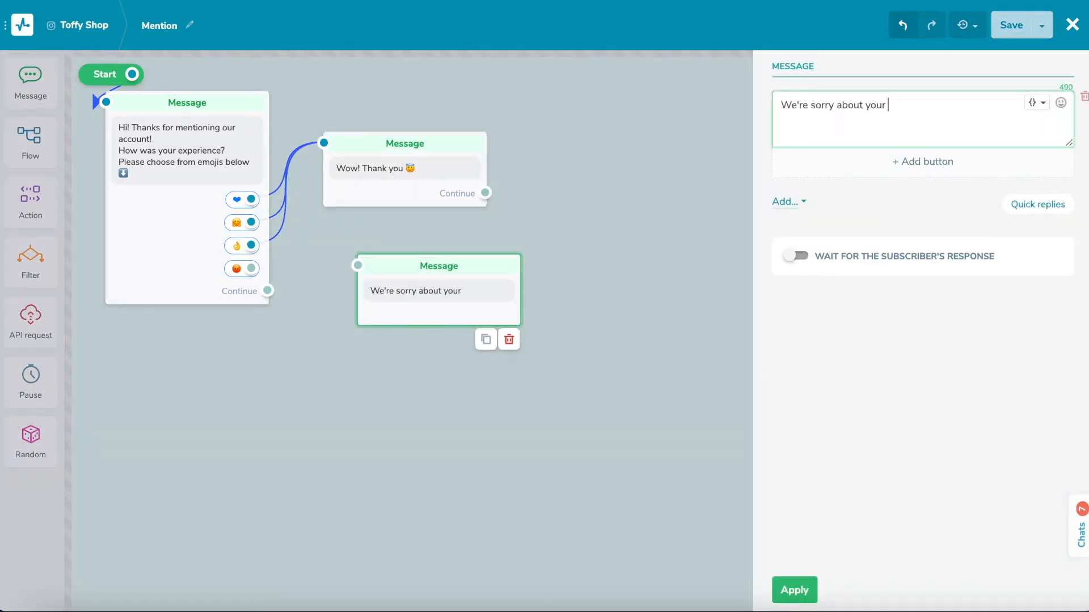
text(experience. Manager will co)
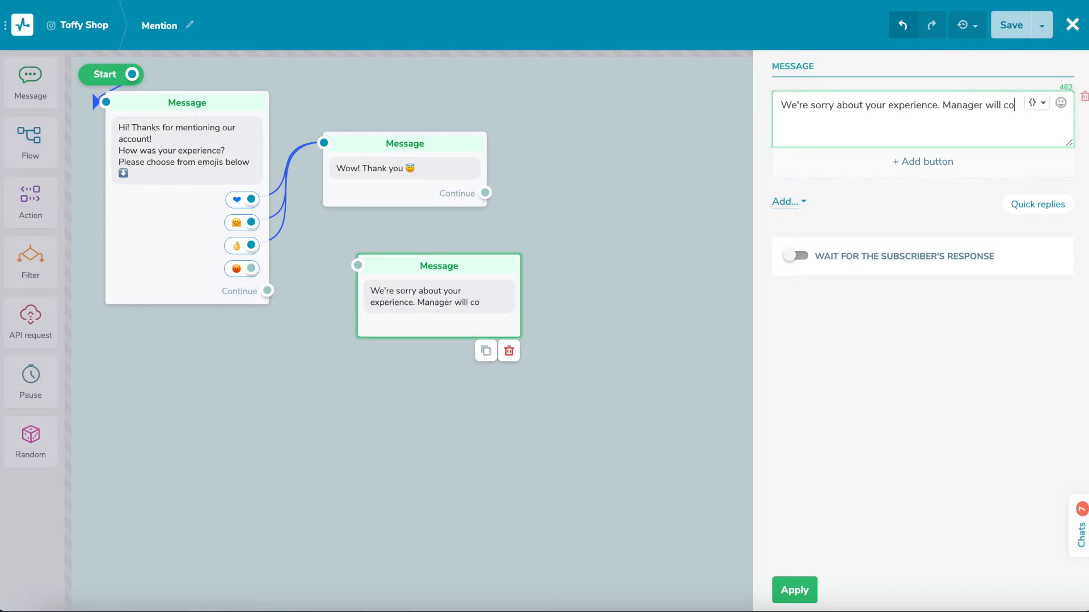
text(ntact you shortly)
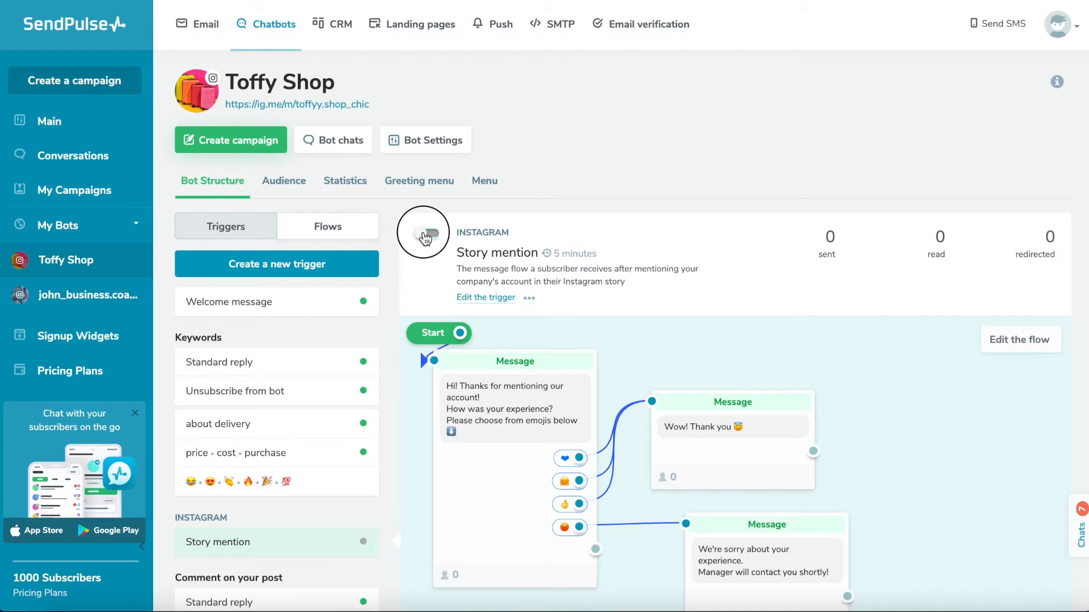
Switch on the Story mention trigger and start creating a new trigger
click(423, 233)
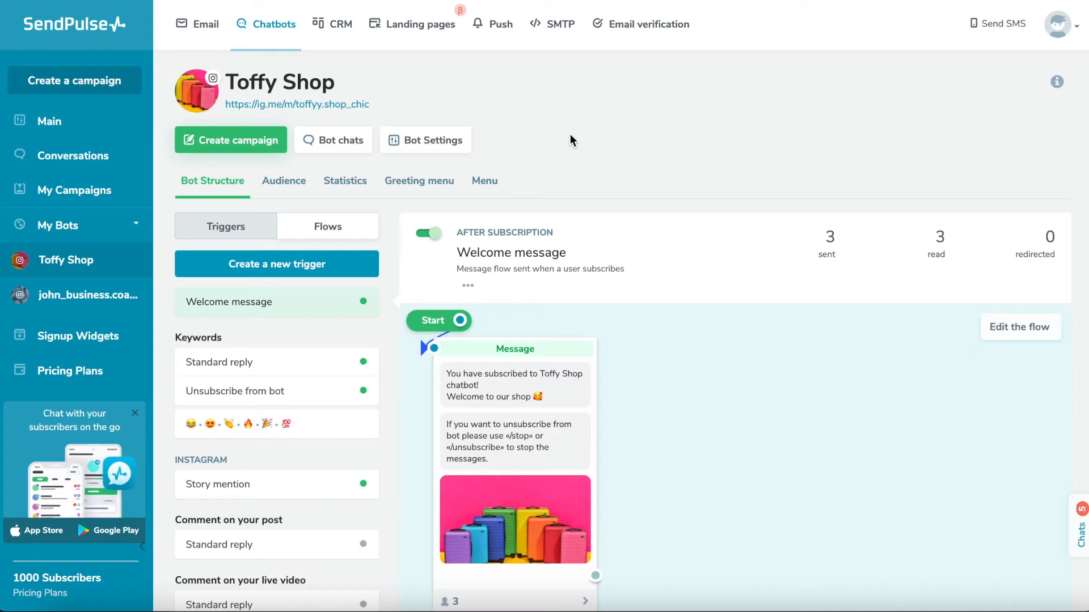
click(276, 265)
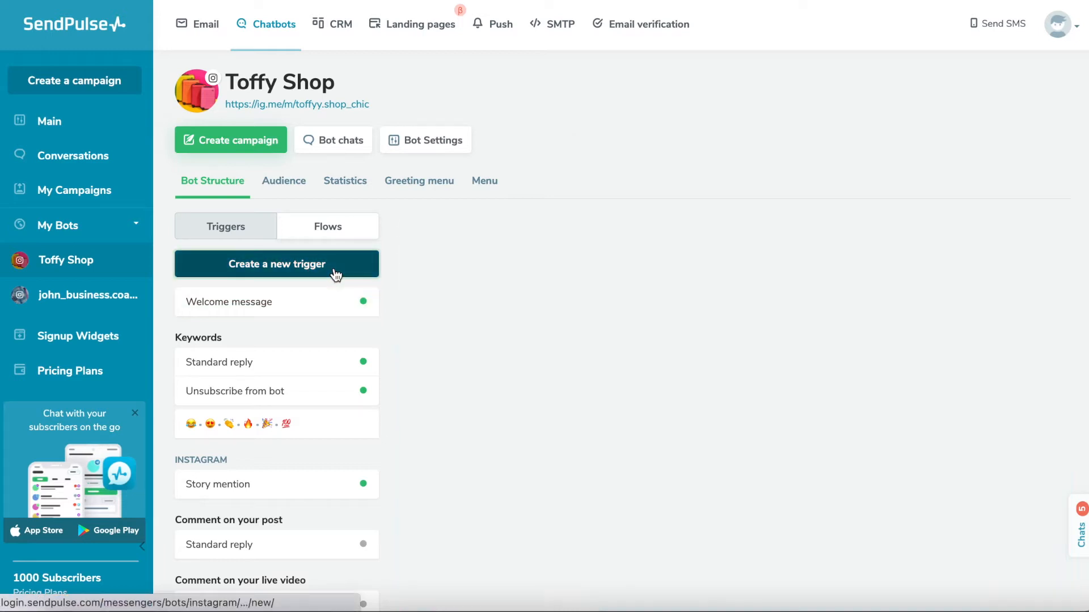
Make a post-comment trigger for the suitcase post with keywords hello world, hello, world
click(276, 264)
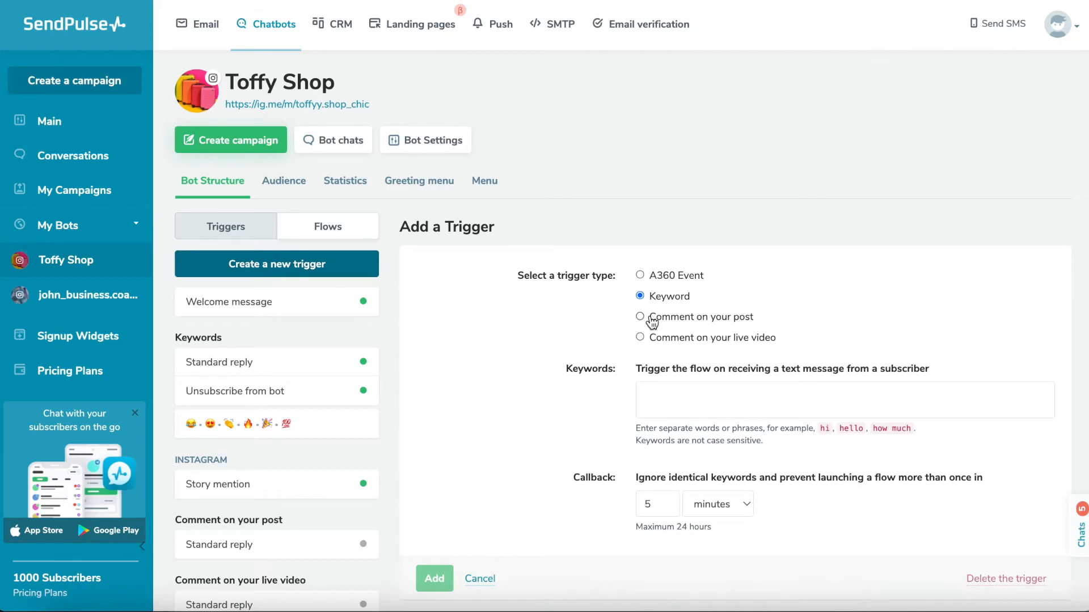
click(639, 316)
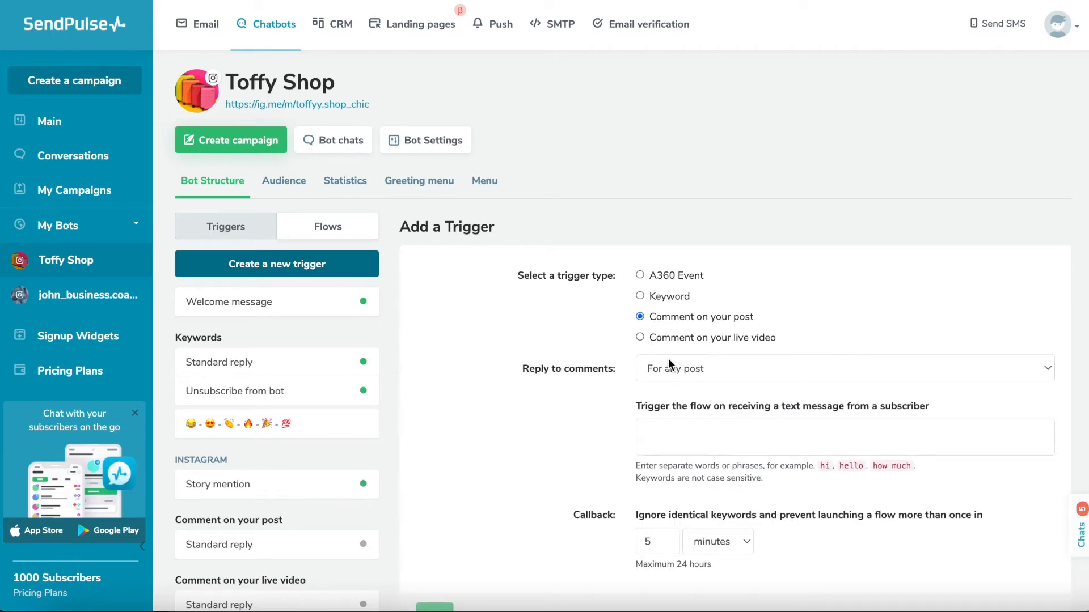
click(840, 367)
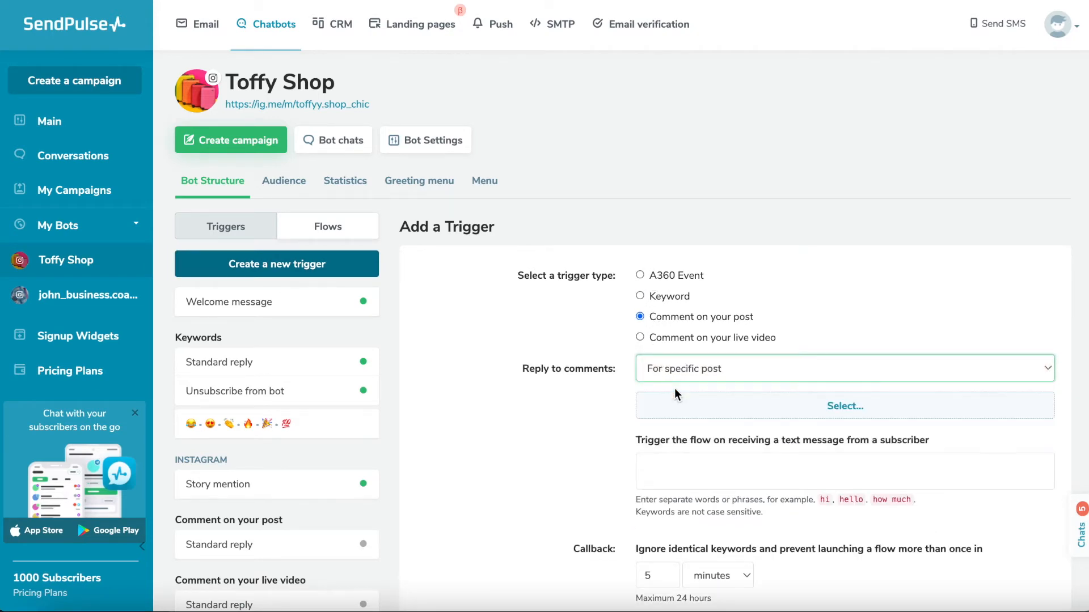
click(844, 406)
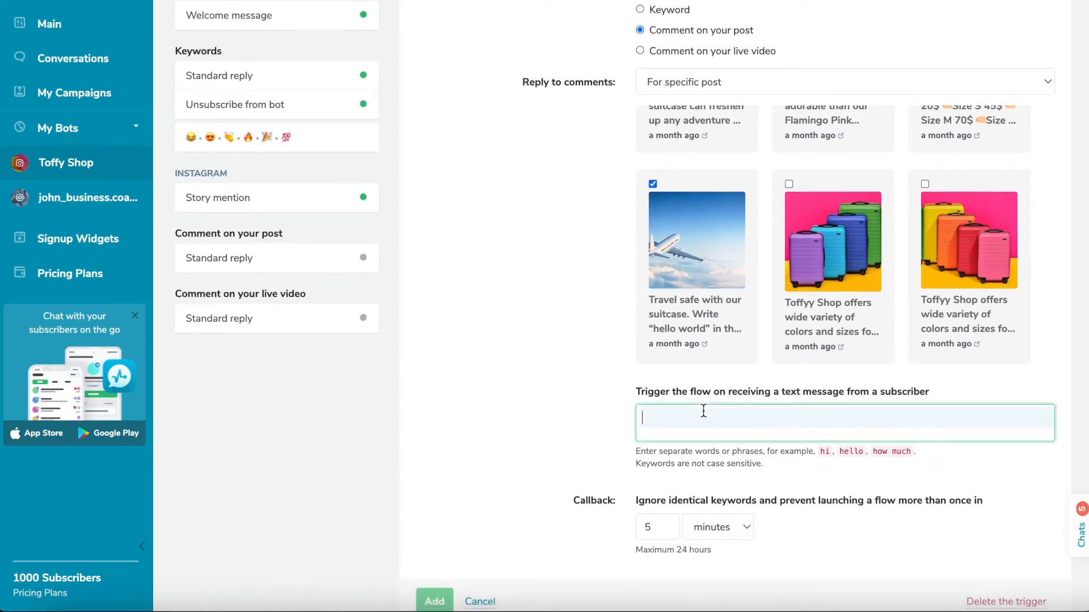
text(hello world)
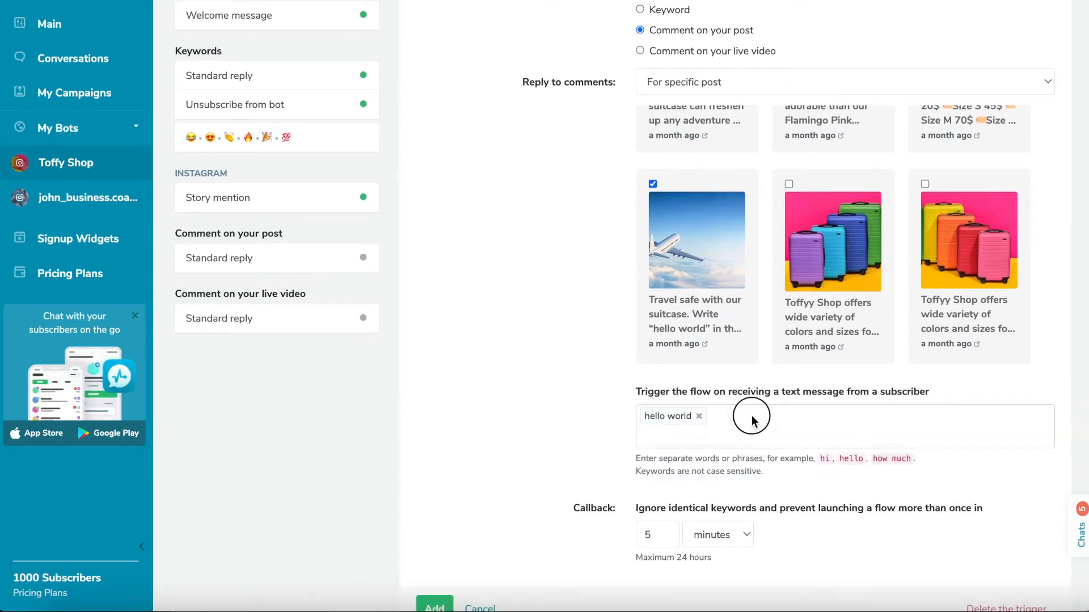
text(hello)
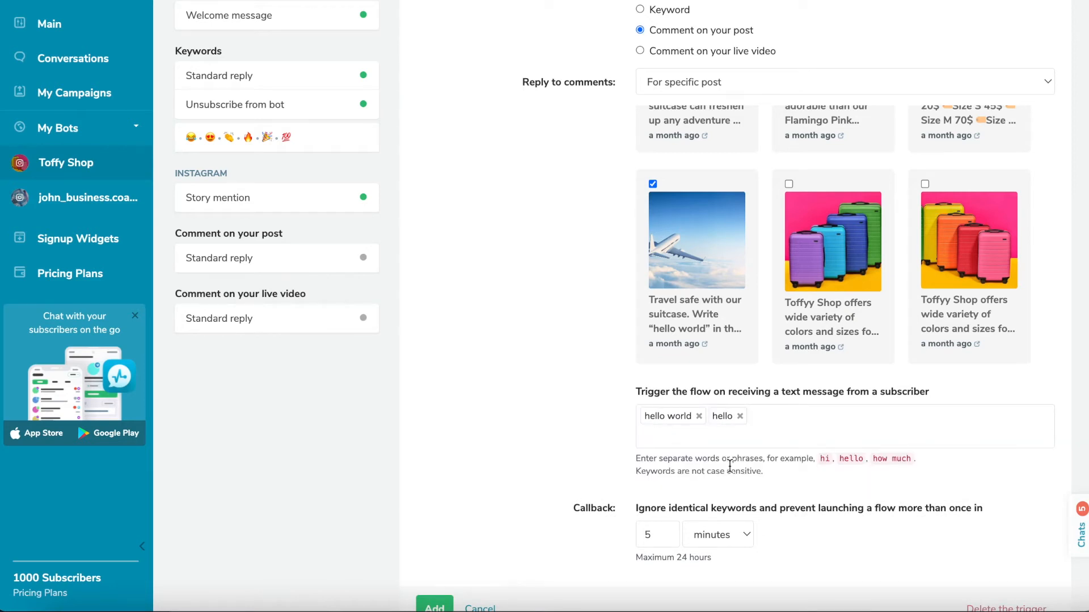
text(world)
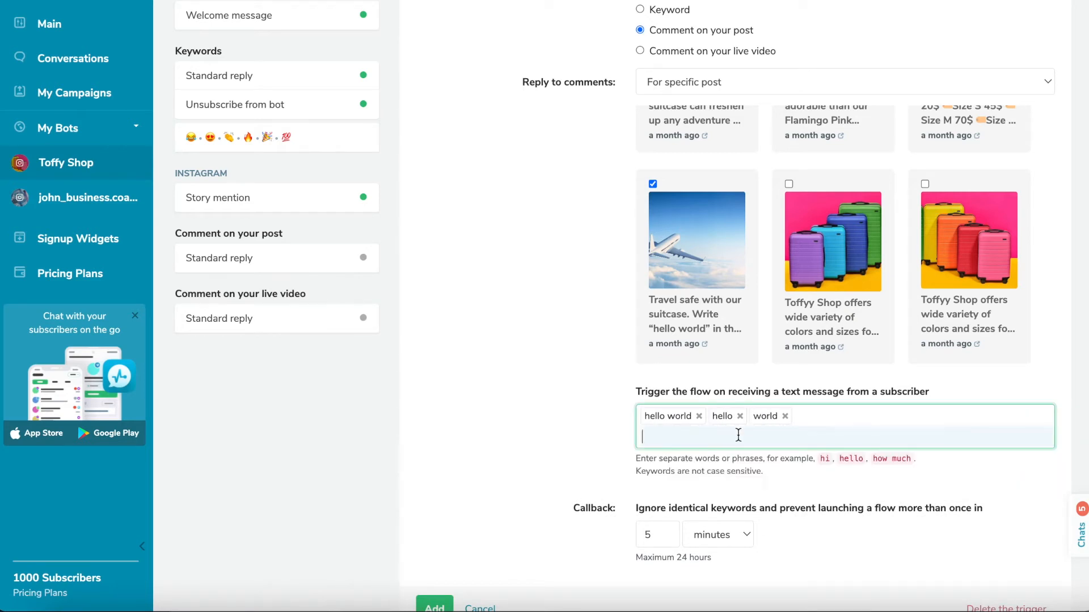
Set the callback to ignore repeat comments for 30 seconds
scroll(down, 3)
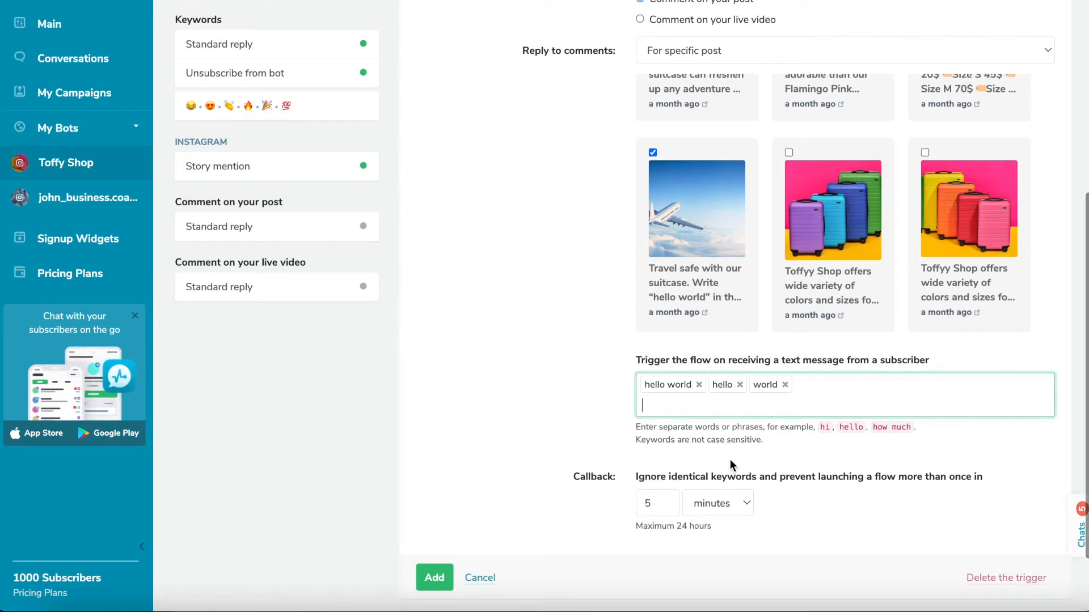
click(717, 503)
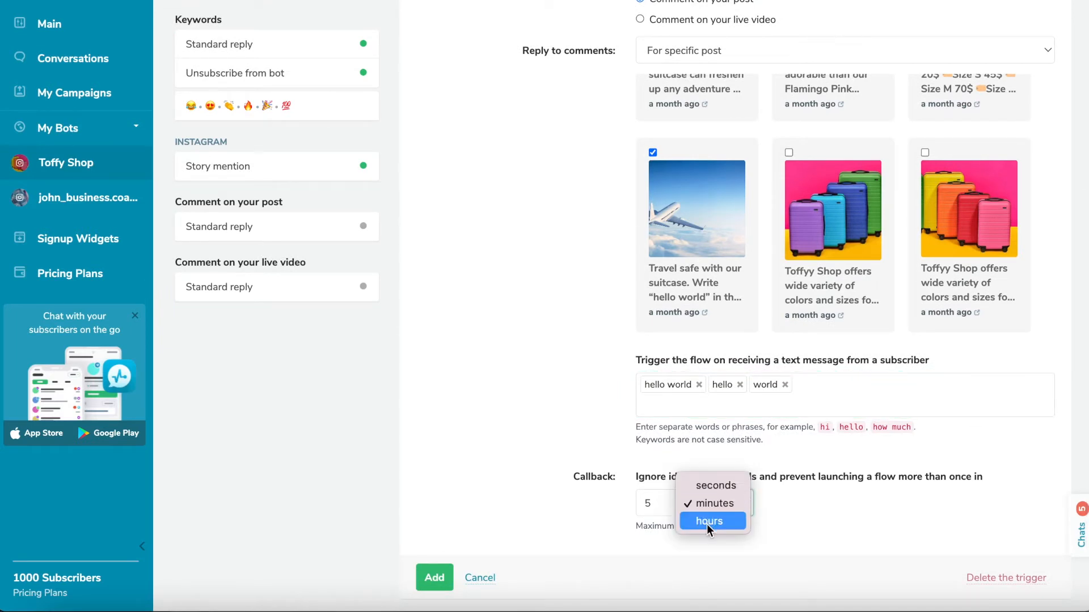
click(709, 521)
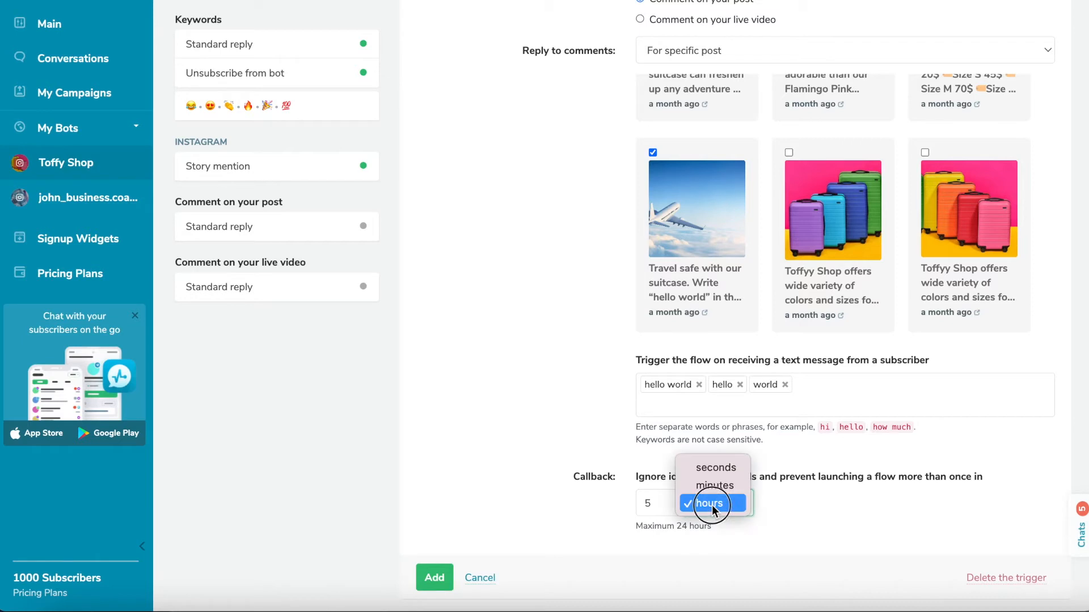
click(716, 467)
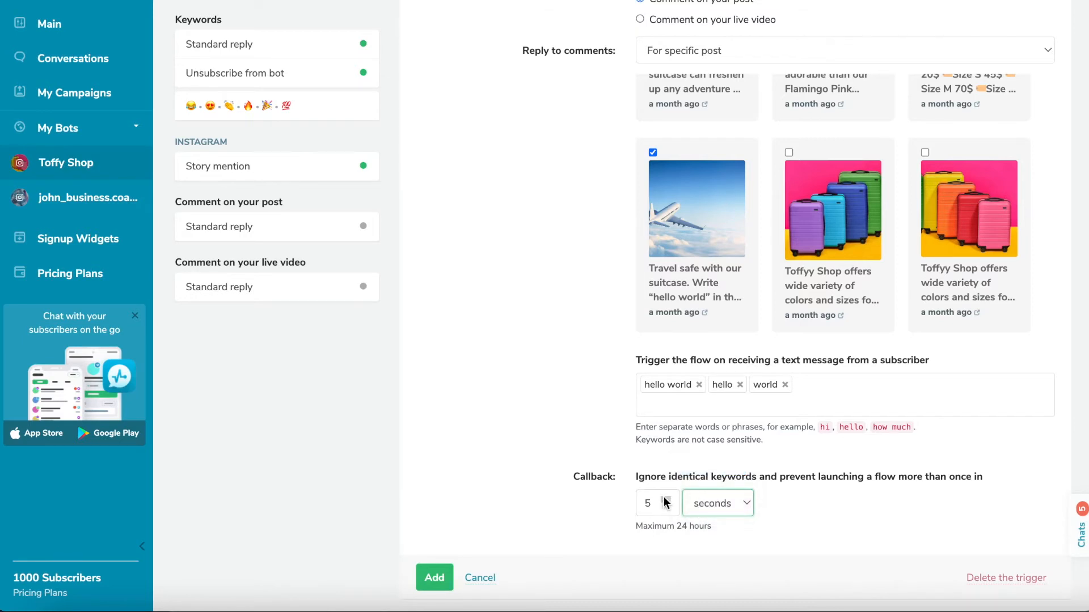
click(653, 502)
text(30)
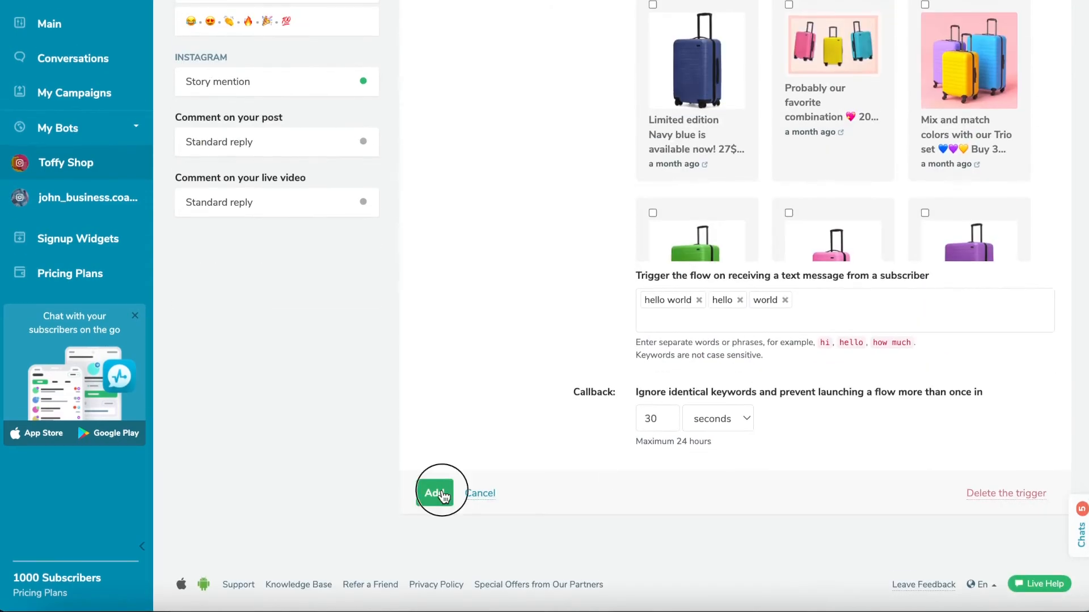
Add the trigger and make its message offer code TRAVEL for $25 OFF the next order
click(435, 494)
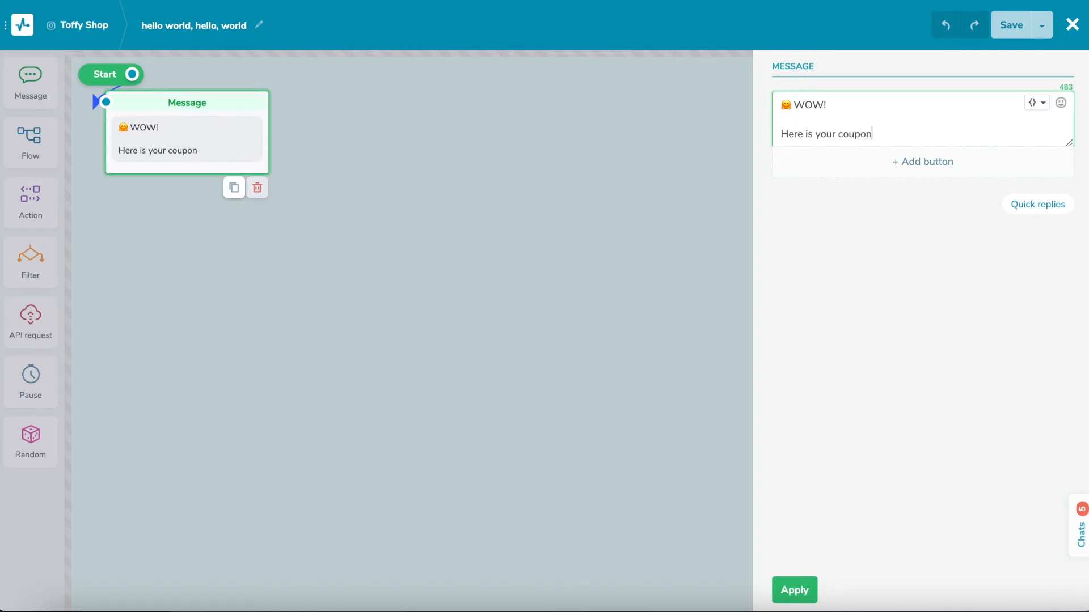
text(for next order. Use it to)
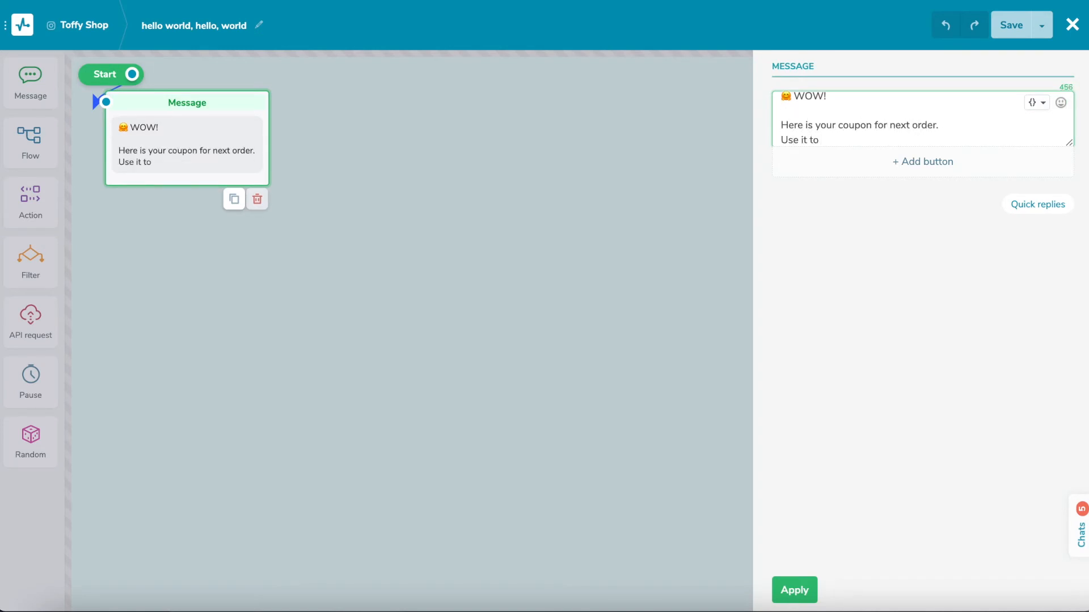
text(get $25 OFF your next order.)
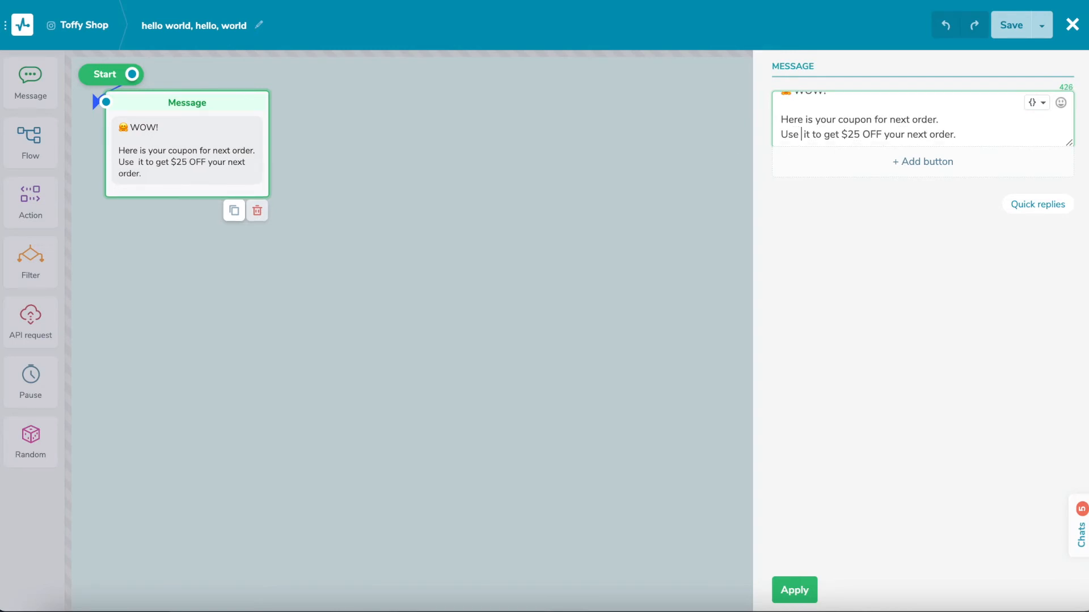
text(TRAVEL)
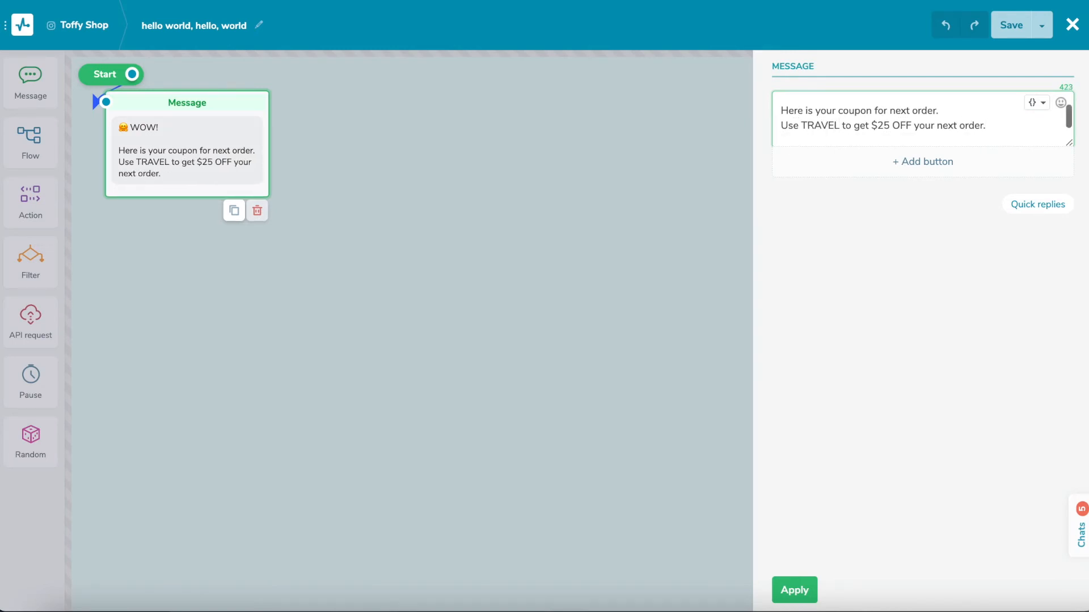
click(796, 590)
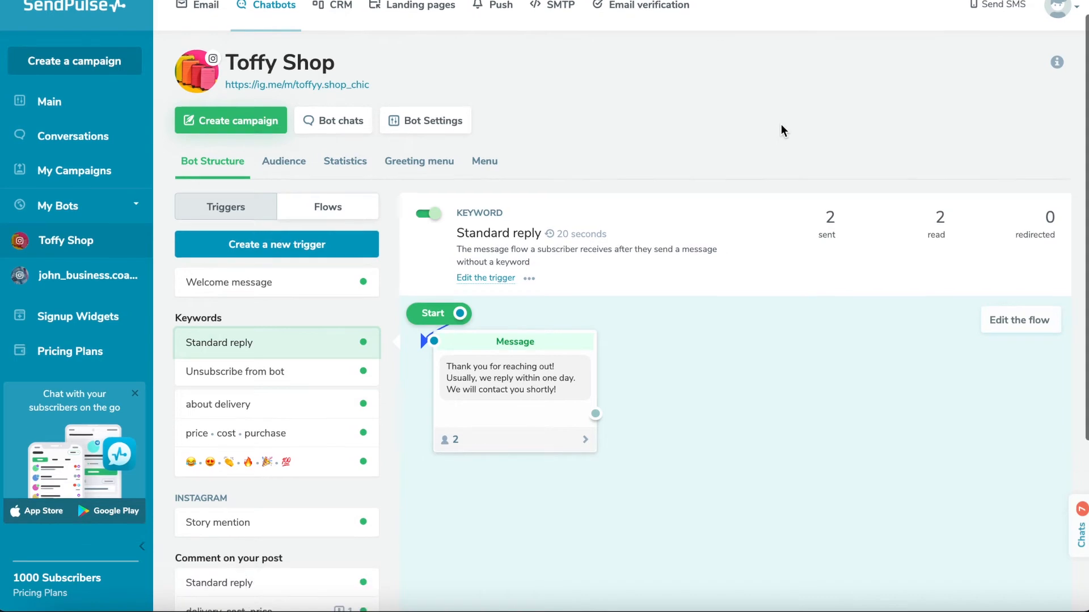
Scroll the Triggers list to the live-video comment Standard reply
scroll(down, 3)
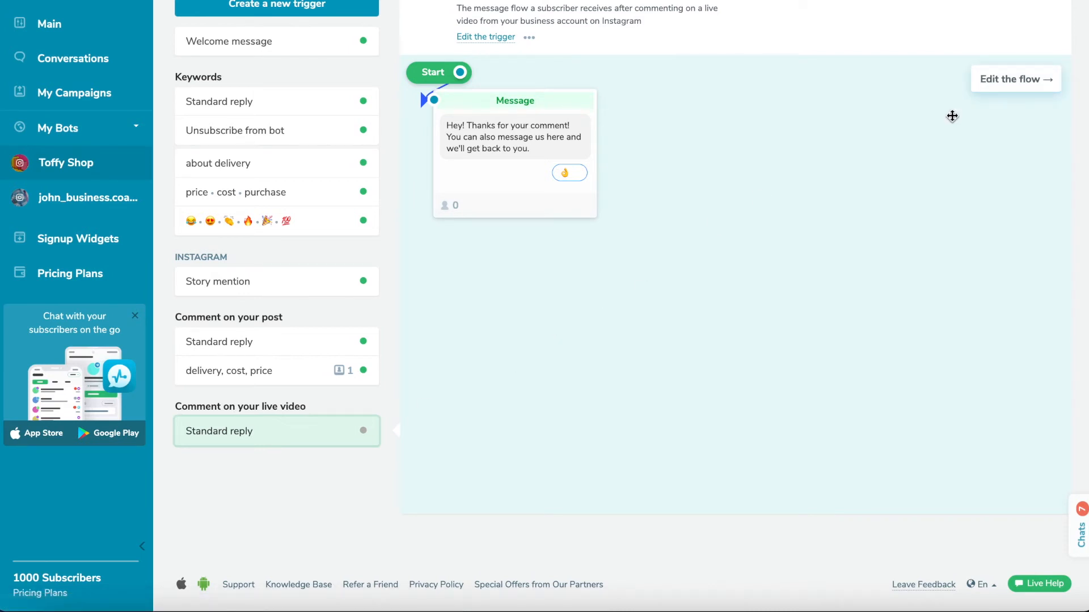
Append 'as soon as live will end.' to the live-video standard reply and save it
click(1011, 78)
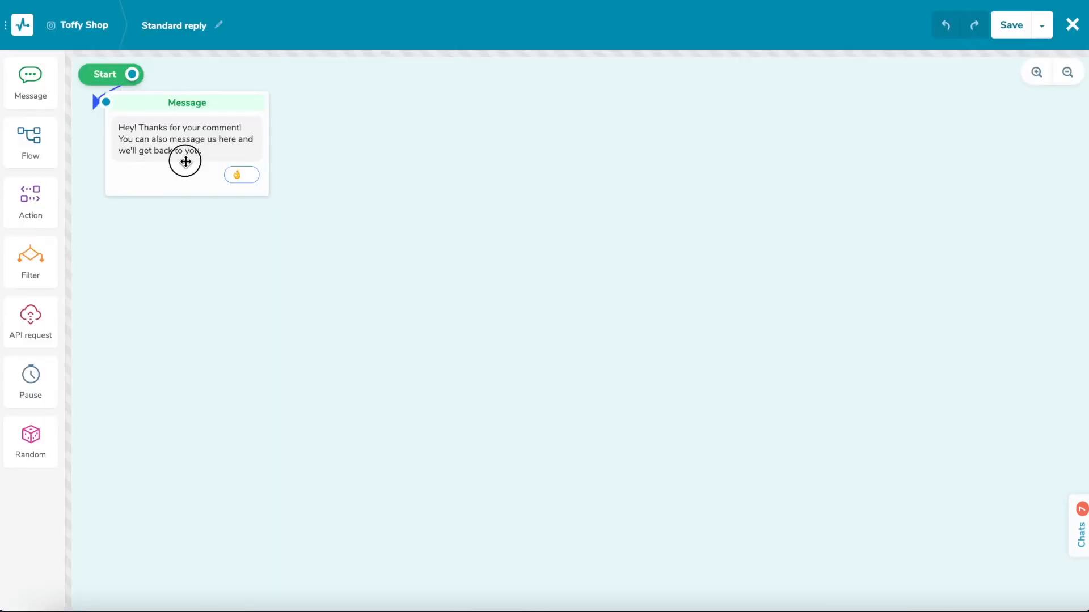
click(186, 139)
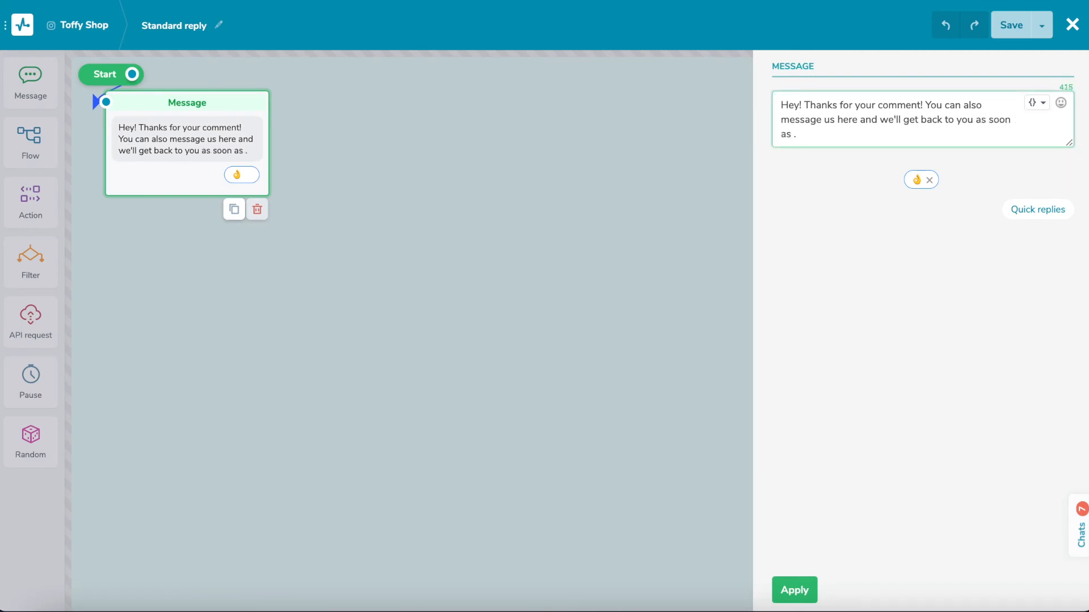
text(live will end)
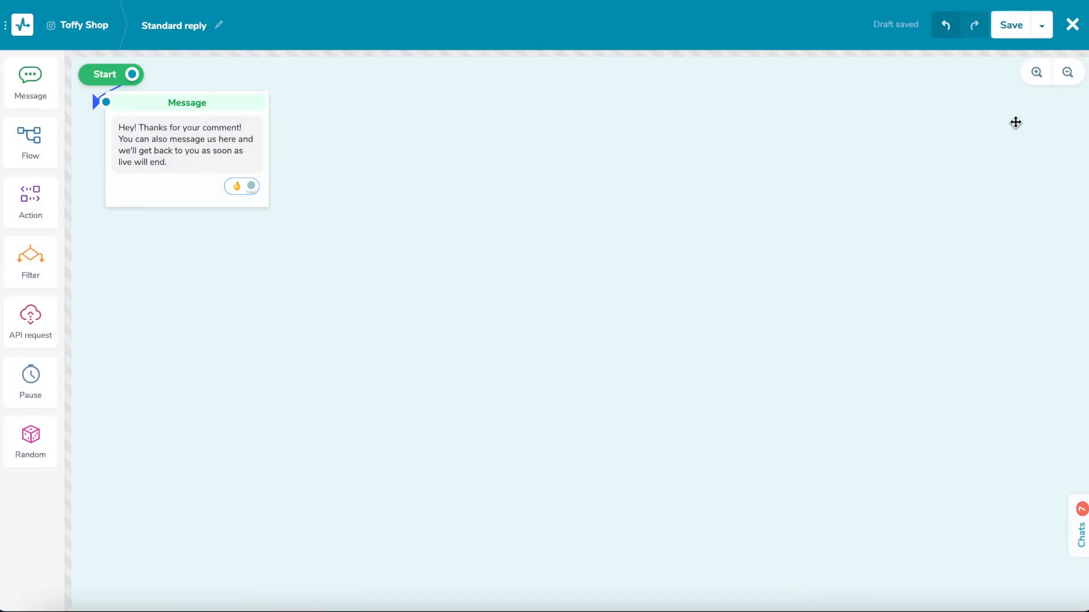
click(1010, 24)
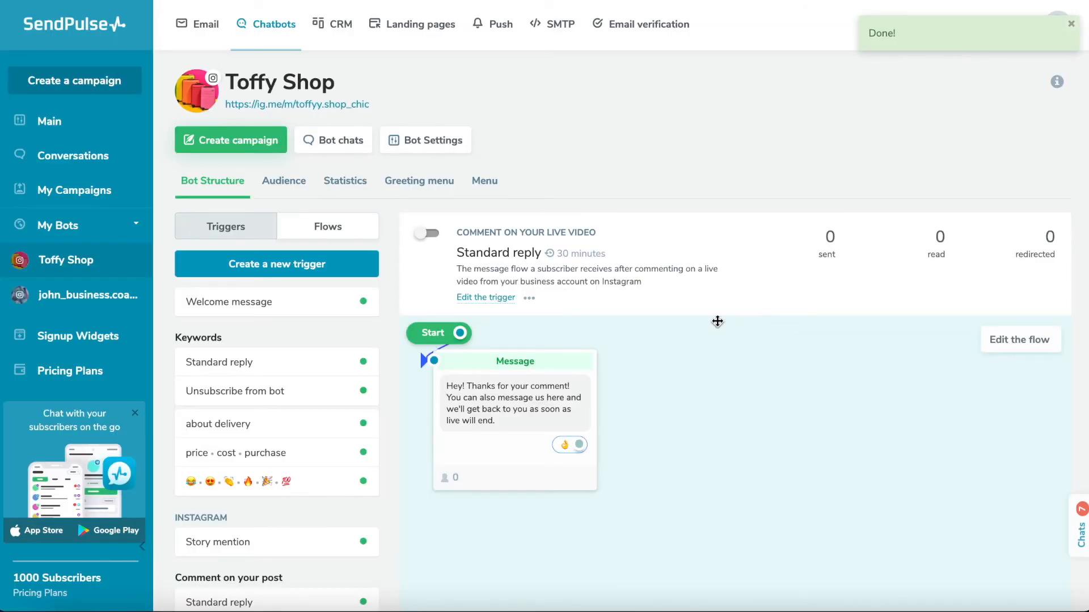
Switch on the live-video Standard reply trigger with its 15-minute repeat limit
click(427, 234)
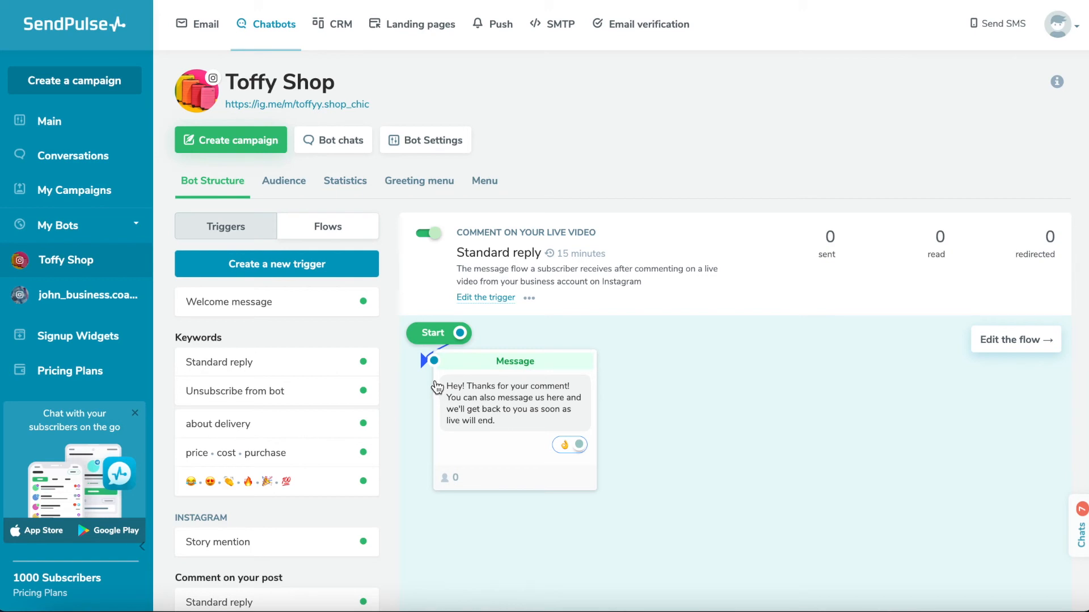
Create a Comment on your live video trigger with keywords price and order, 15-minute repeat limit
click(275, 264)
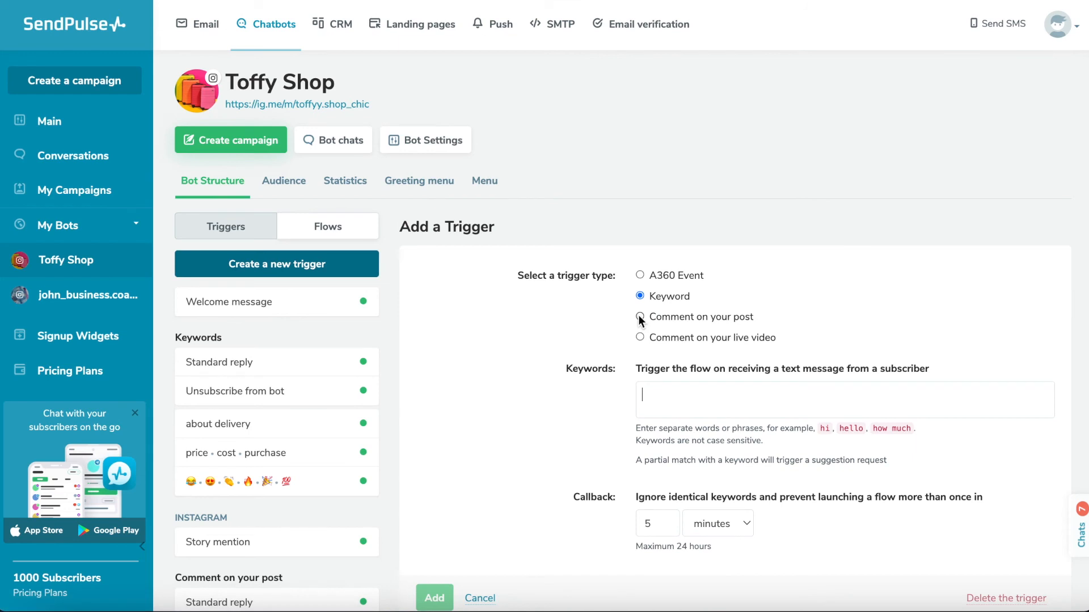
click(640, 338)
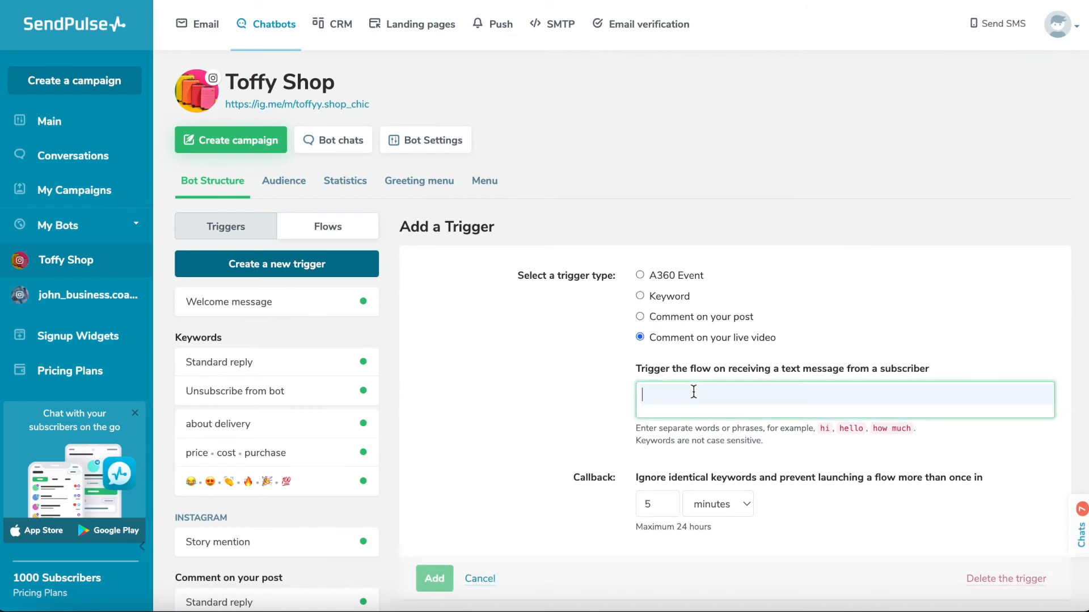
text(price,)
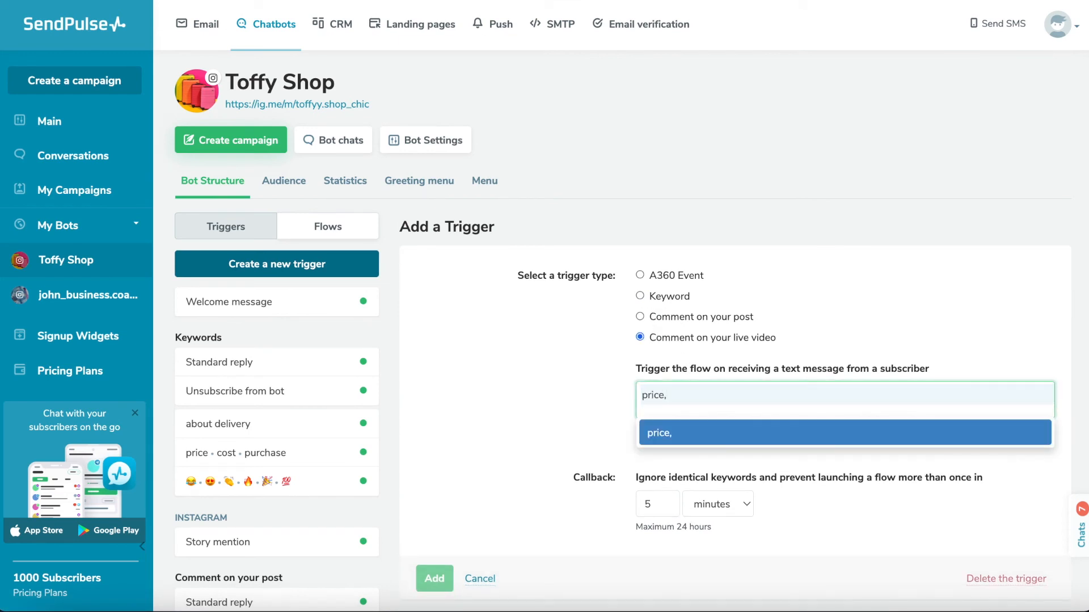
click(842, 432)
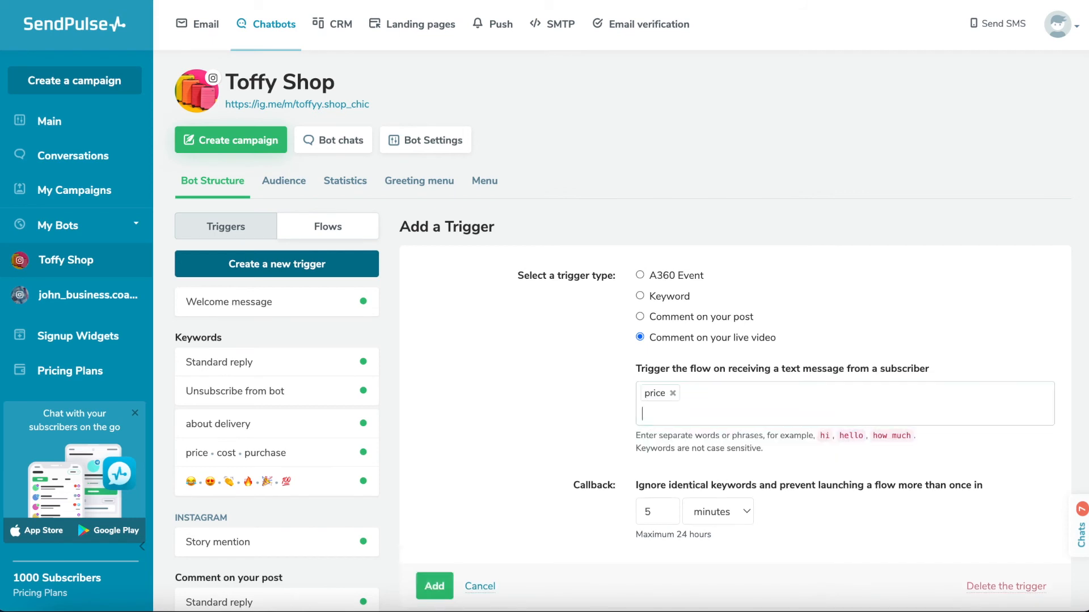
text(order)
click(656, 511)
text(15)
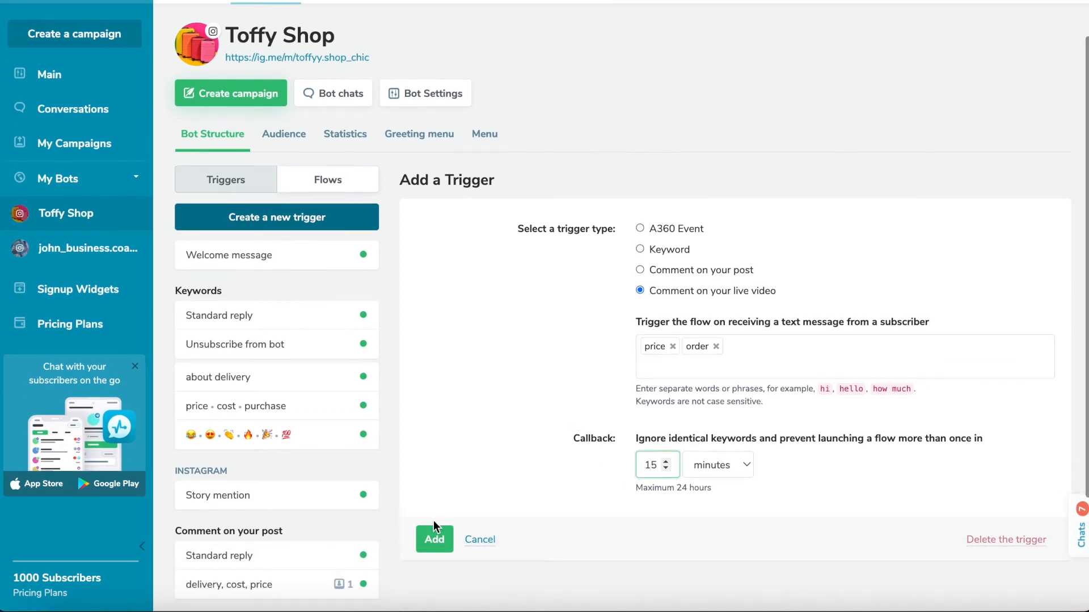
click(434, 540)
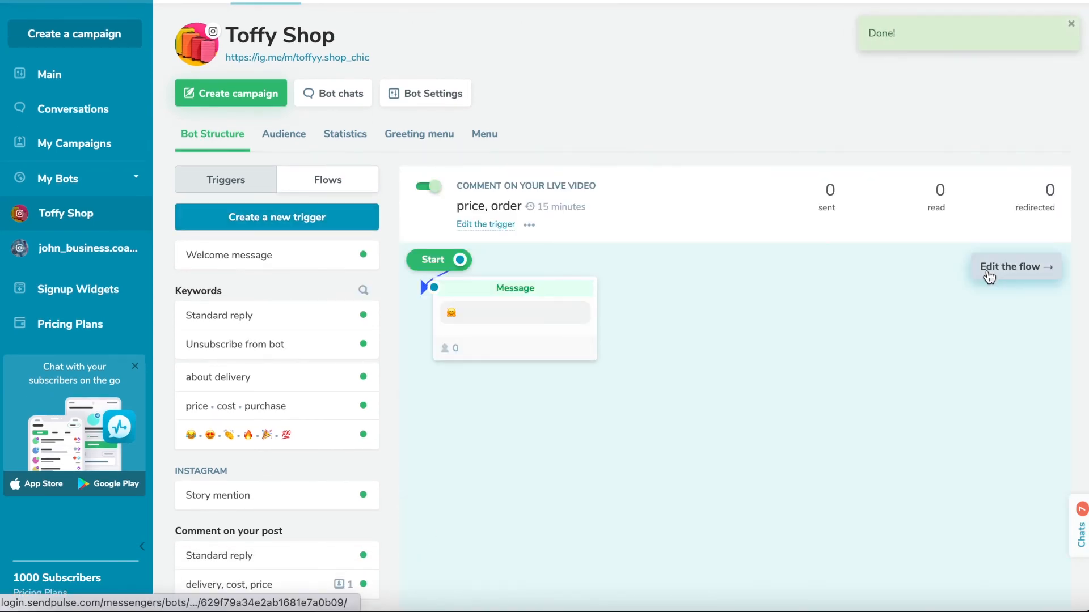
Rename the flow's message button to 'Learn about price' and save and exit the builder
click(1011, 267)
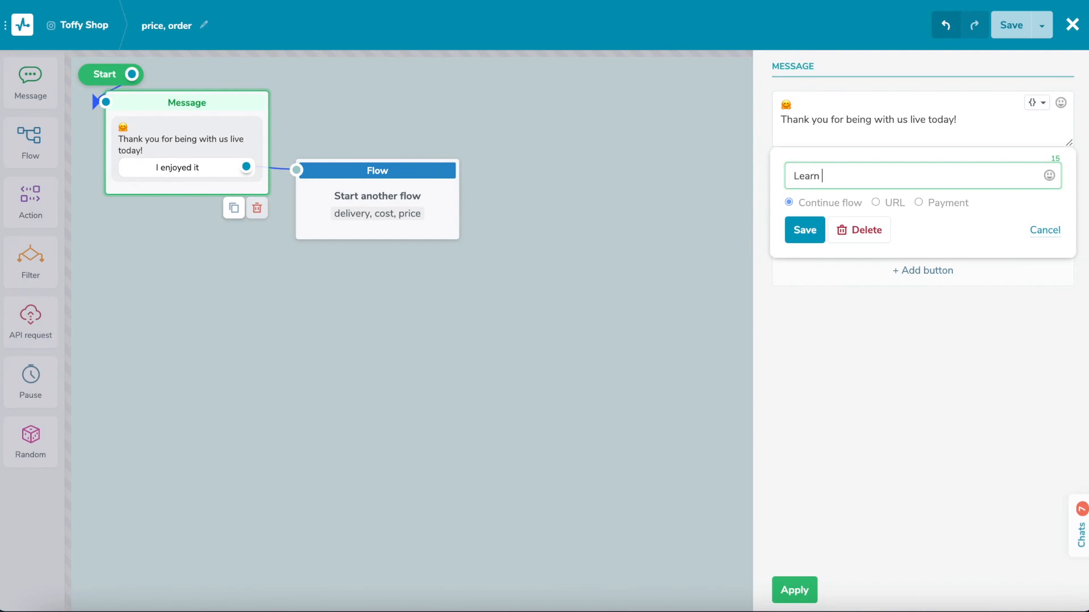
text(about)
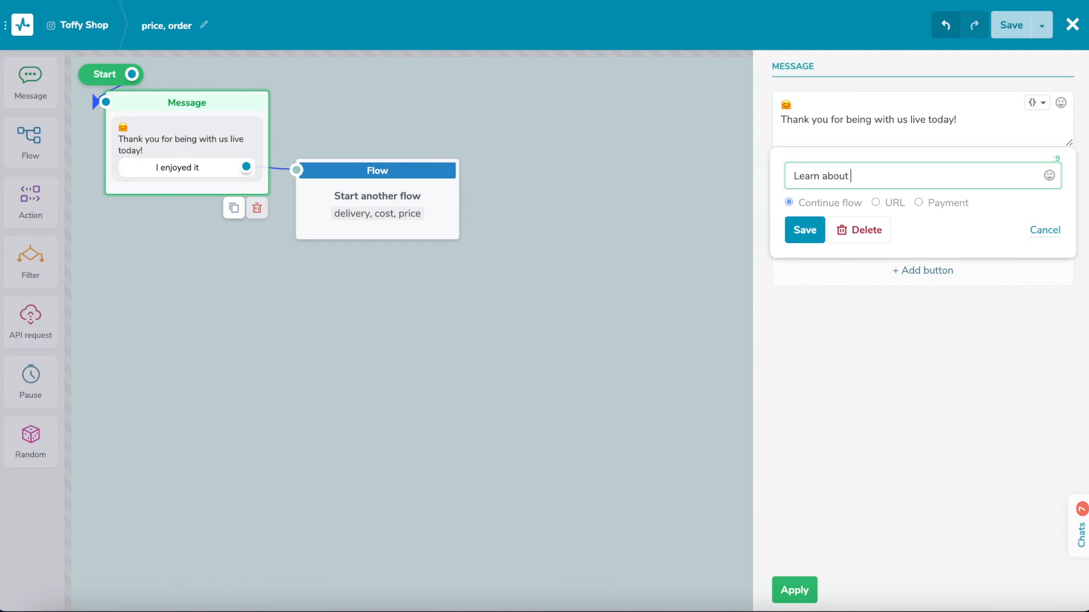
text(price)
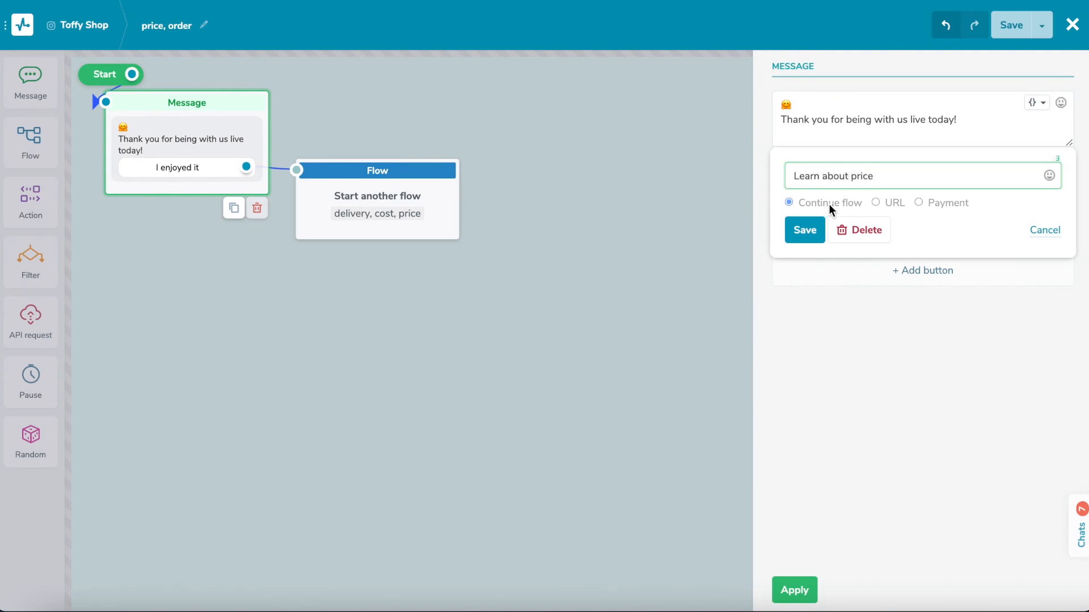
click(804, 230)
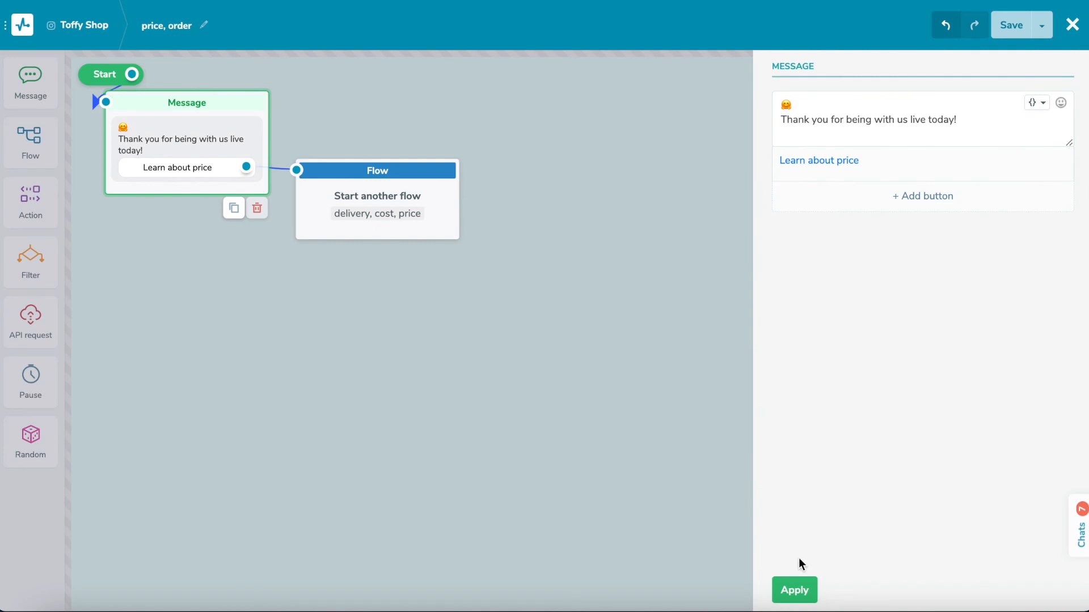
click(1041, 23)
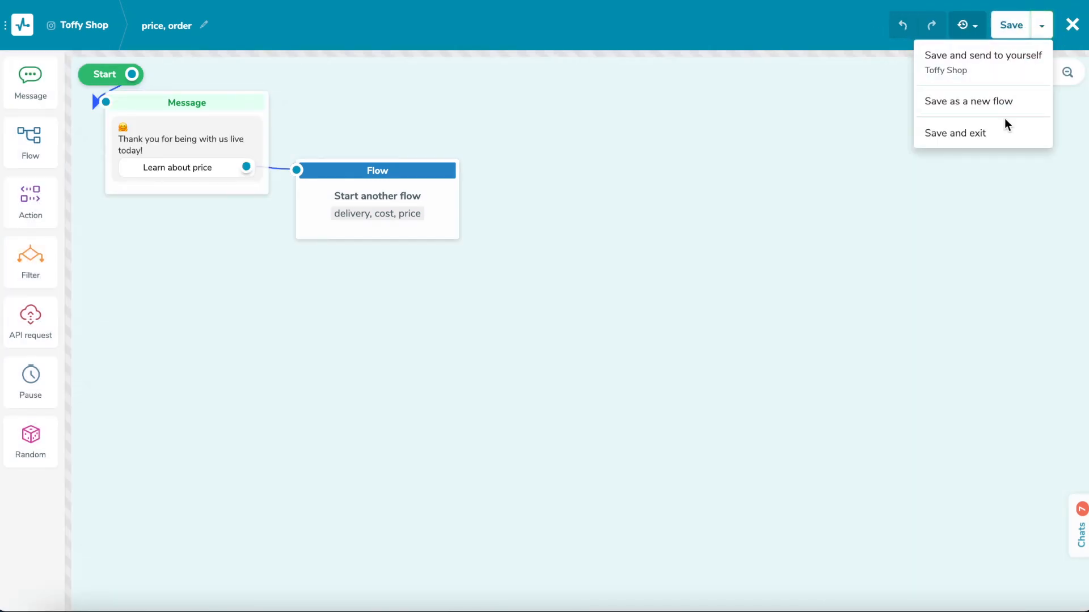
click(954, 133)
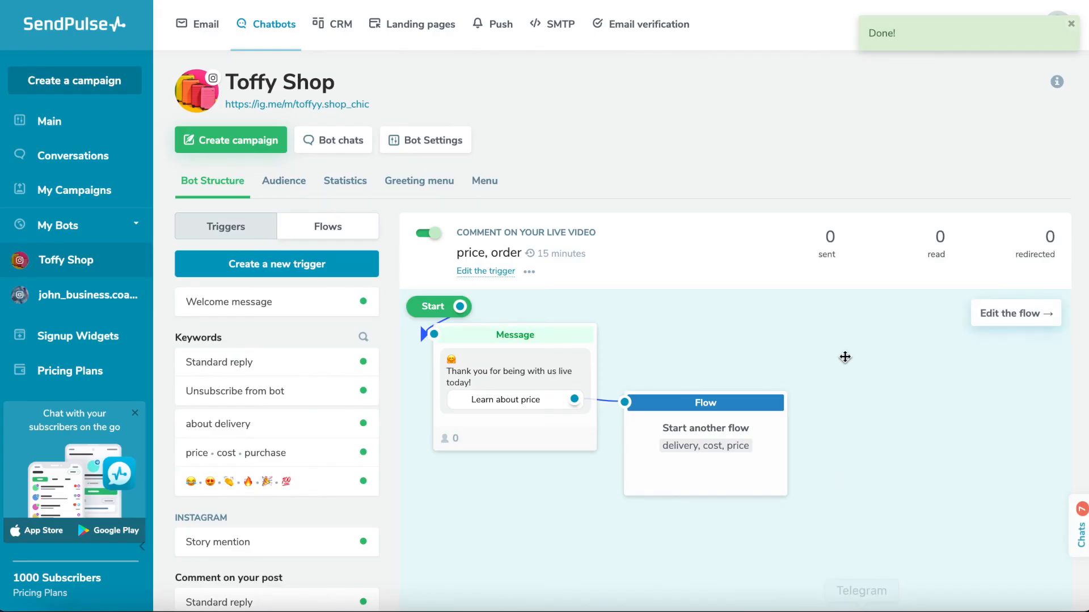